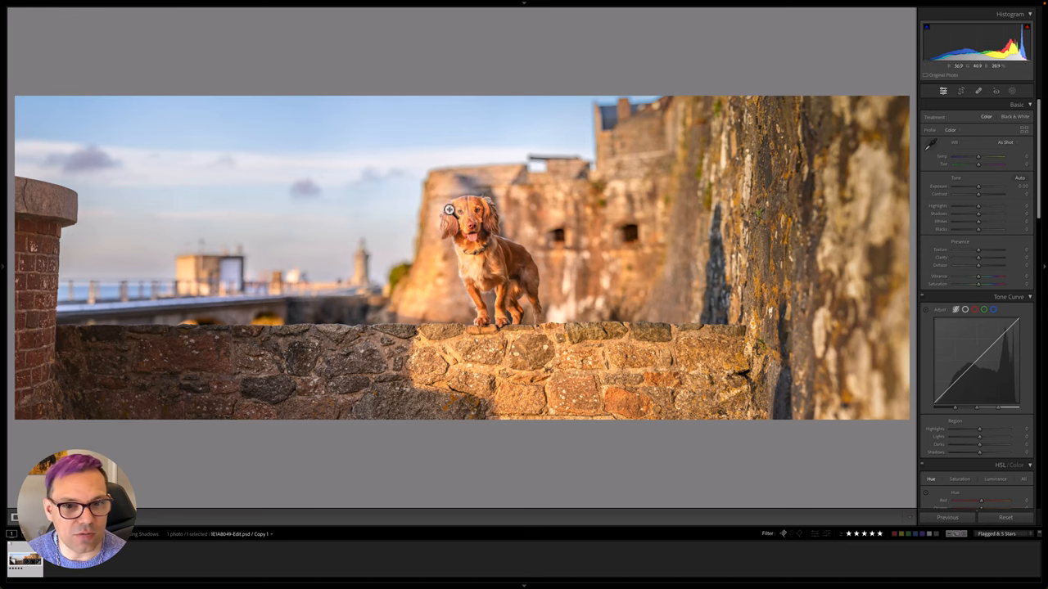
mouse_move(275, 195)
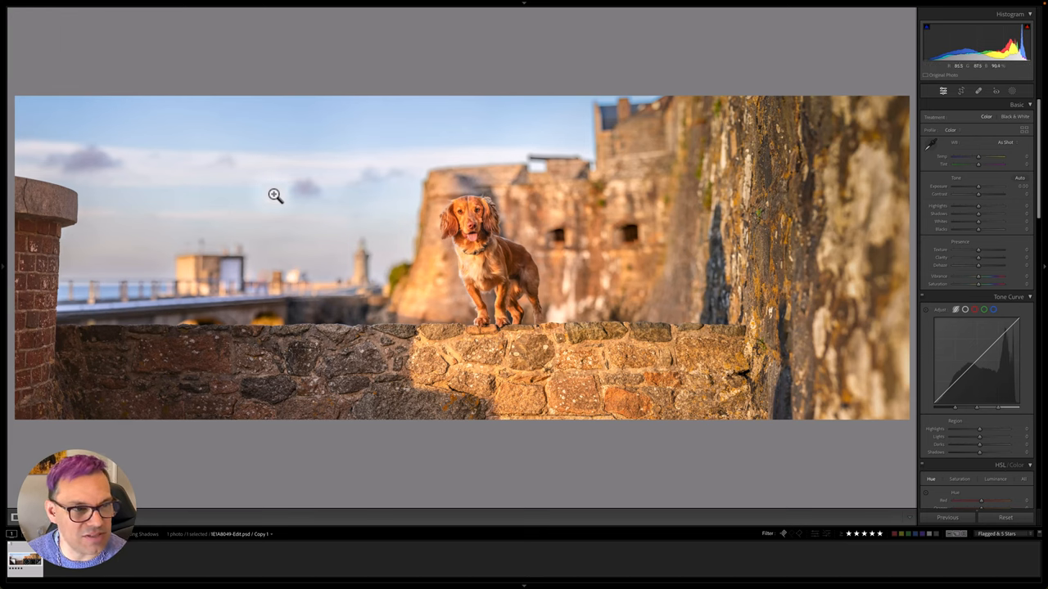
mouse_move(228, 299)
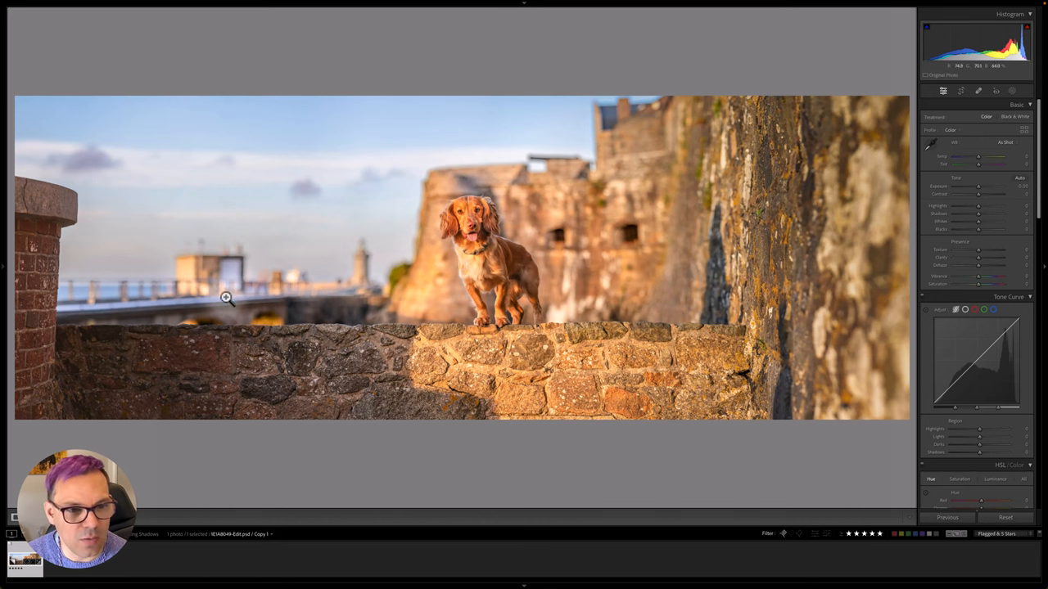
mouse_move(247, 278)
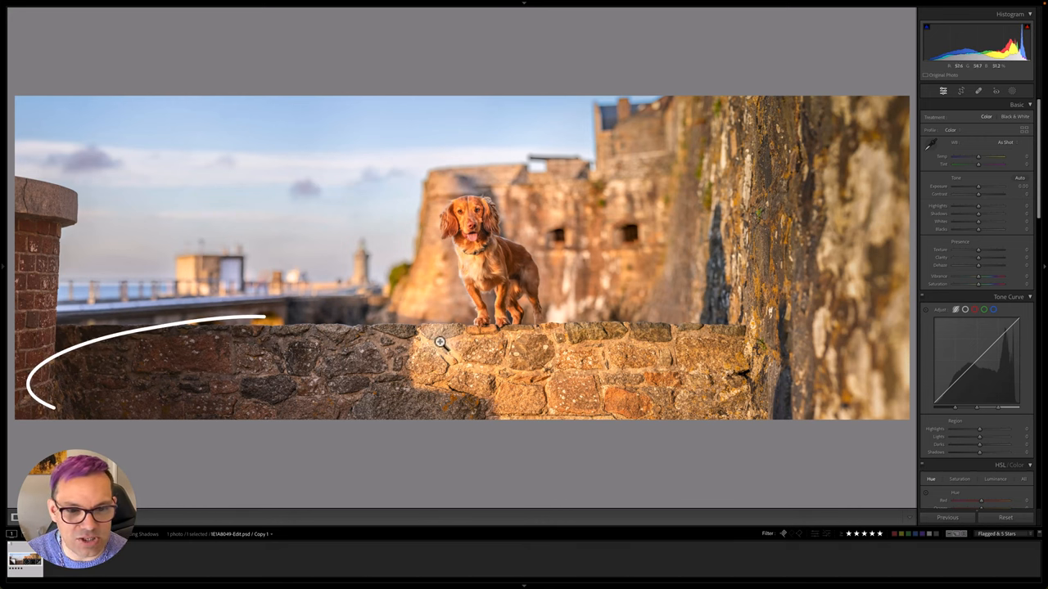
Step: Open Masking and select an existing mask on the dog photo to view its sliders
left_click_drag(442, 340, 401, 344)
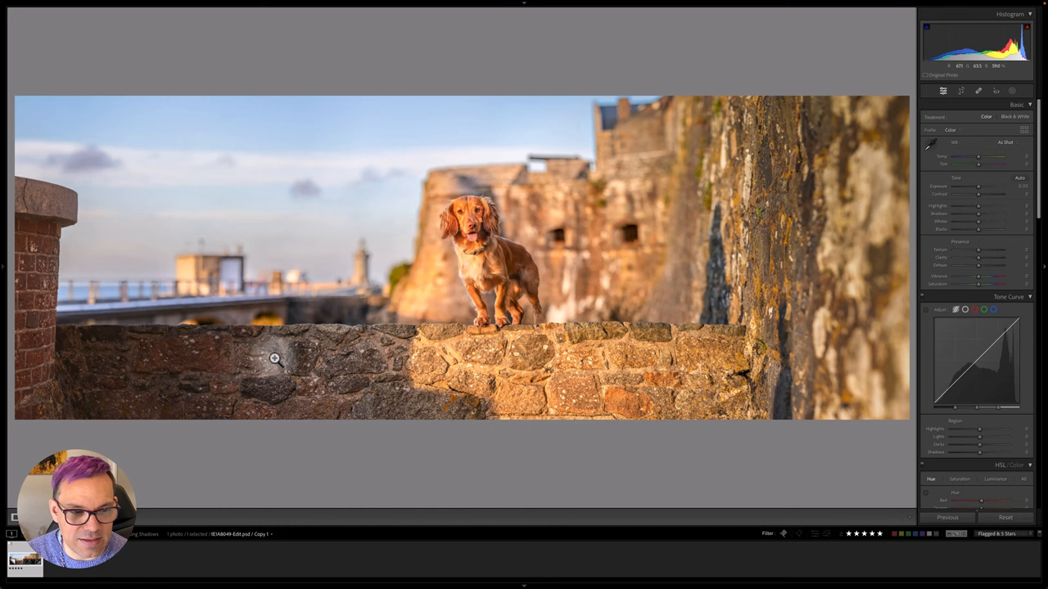
mouse_move(678, 428)
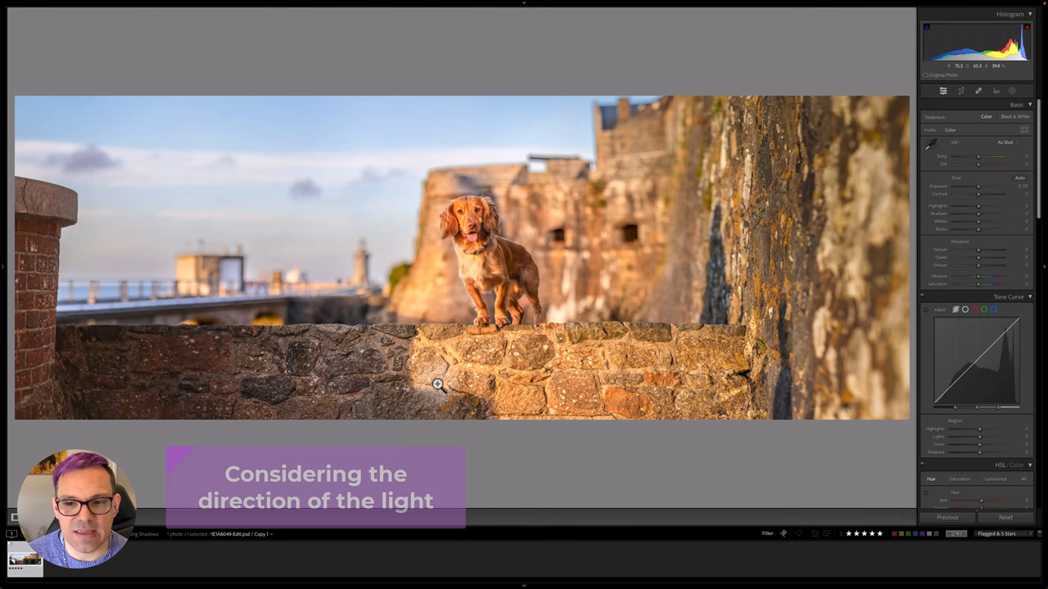
mouse_move(415, 376)
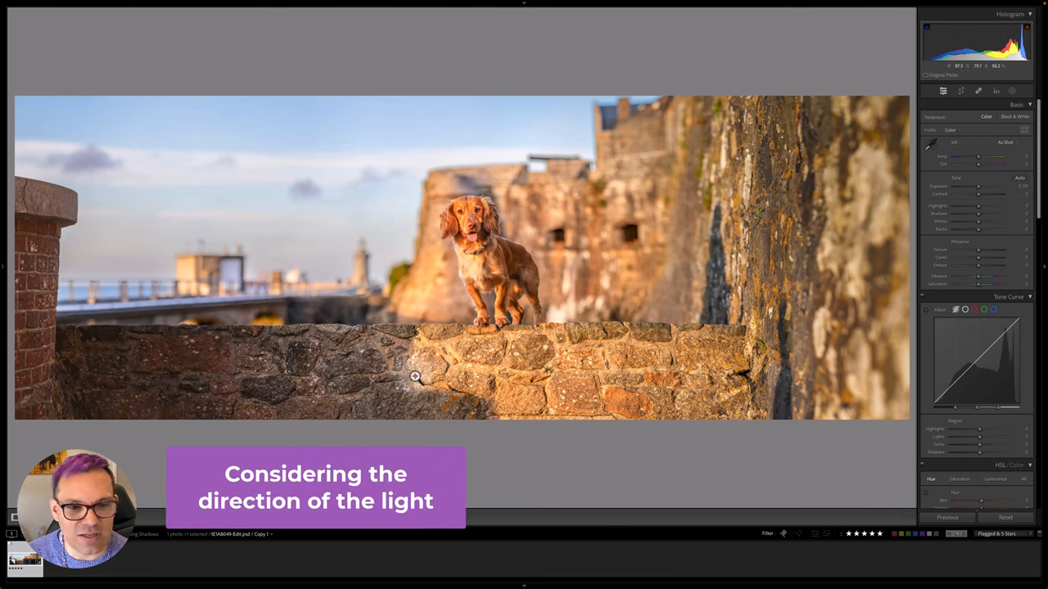
mouse_move(288, 317)
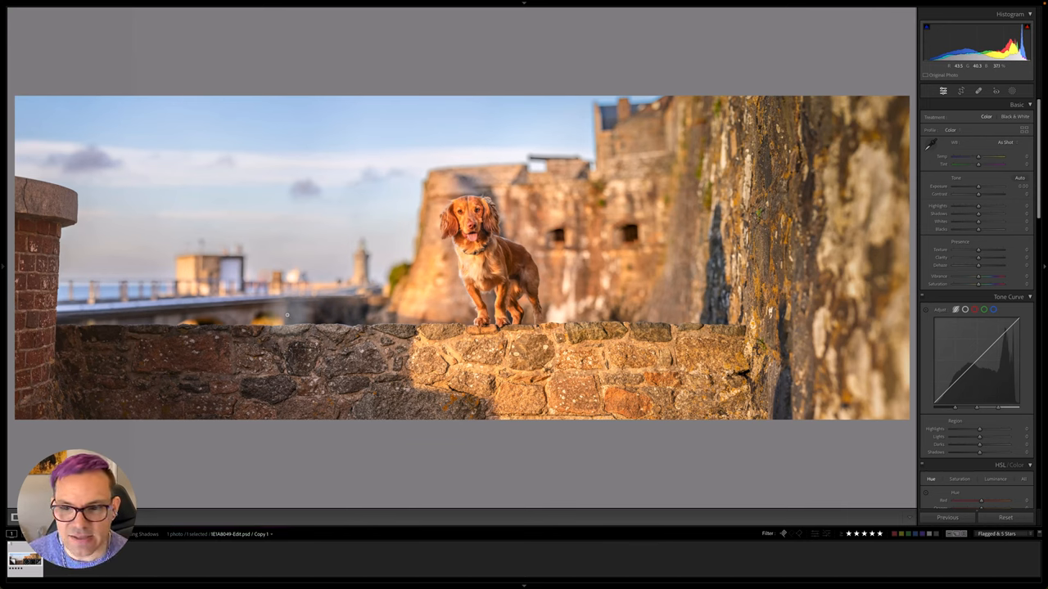
mouse_move(284, 235)
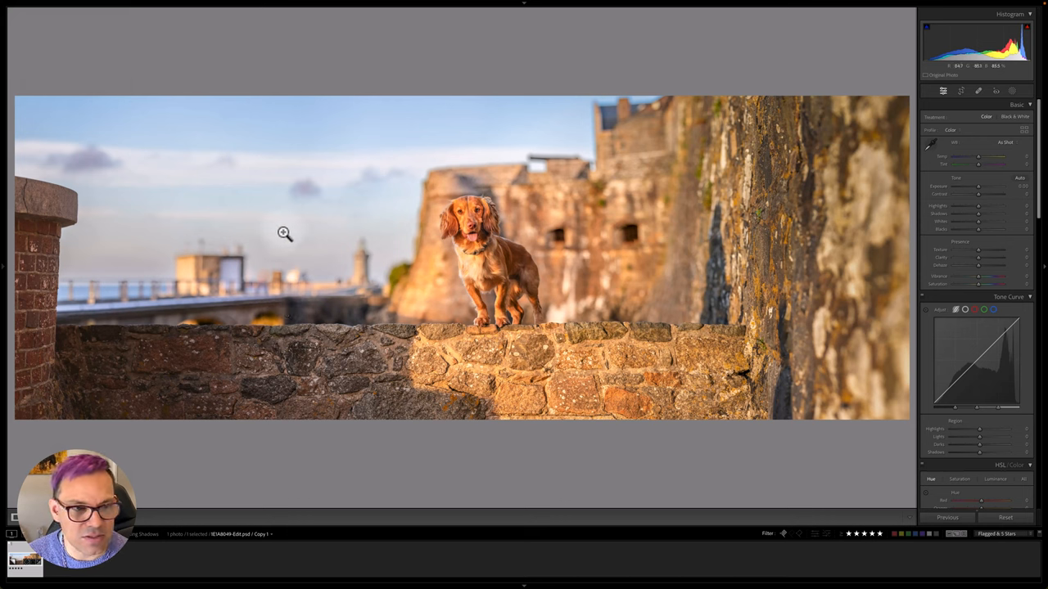
mouse_move(49, 141)
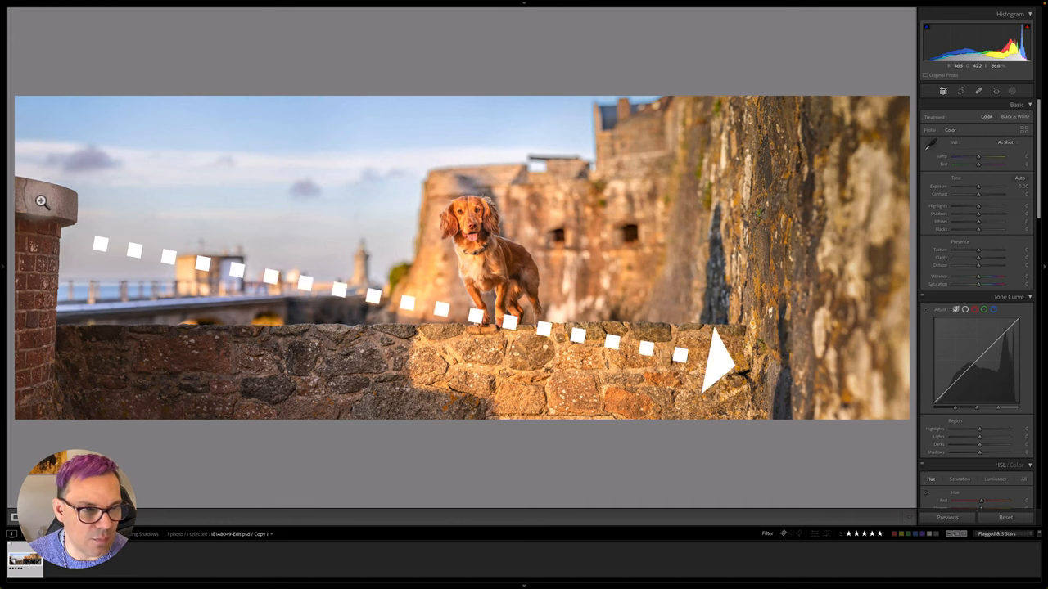
mouse_move(197, 336)
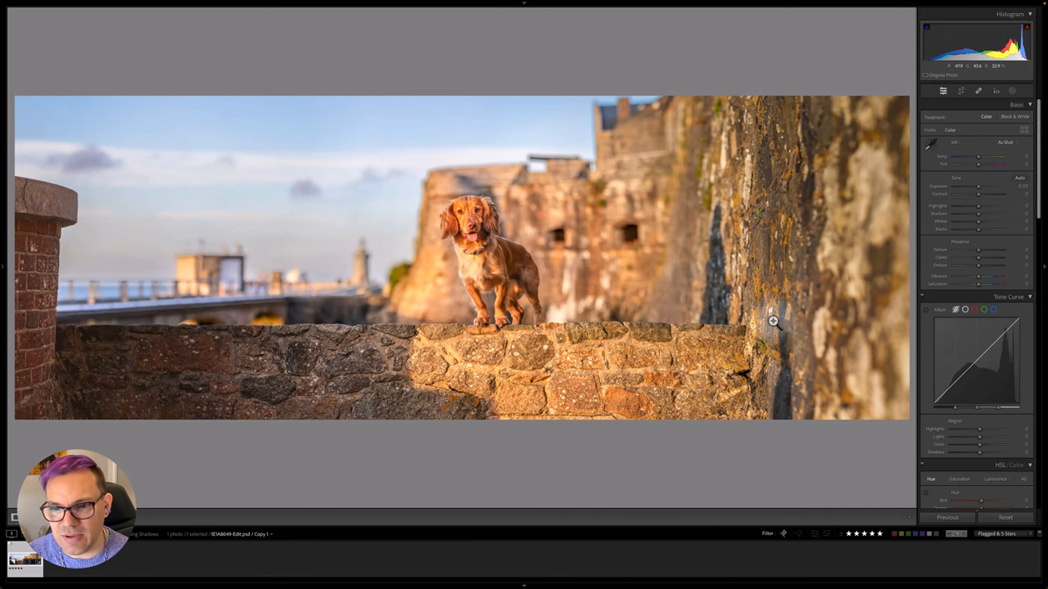
mouse_move(305, 230)
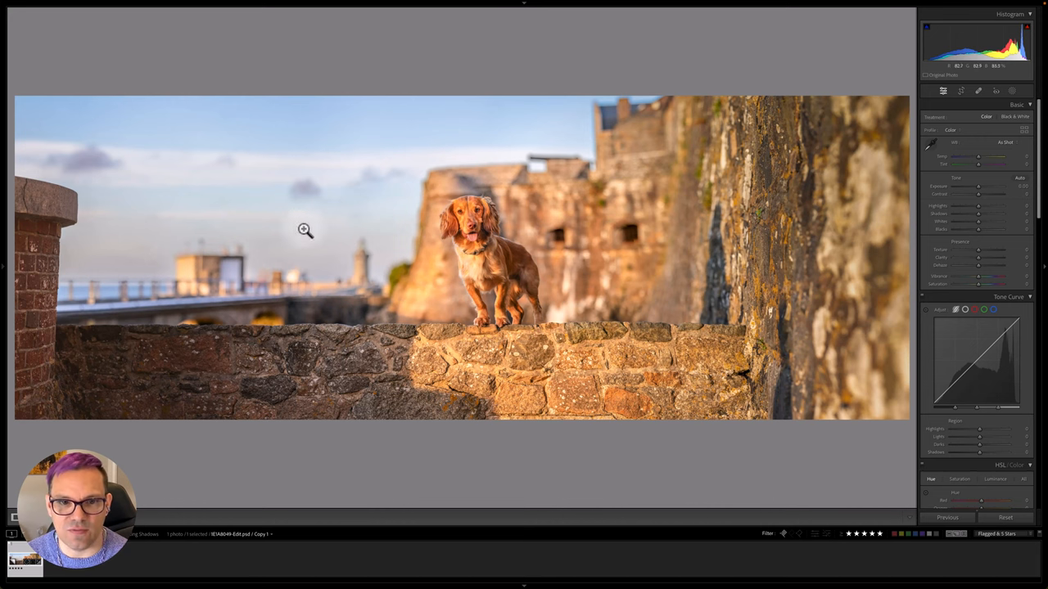
mouse_move(605, 379)
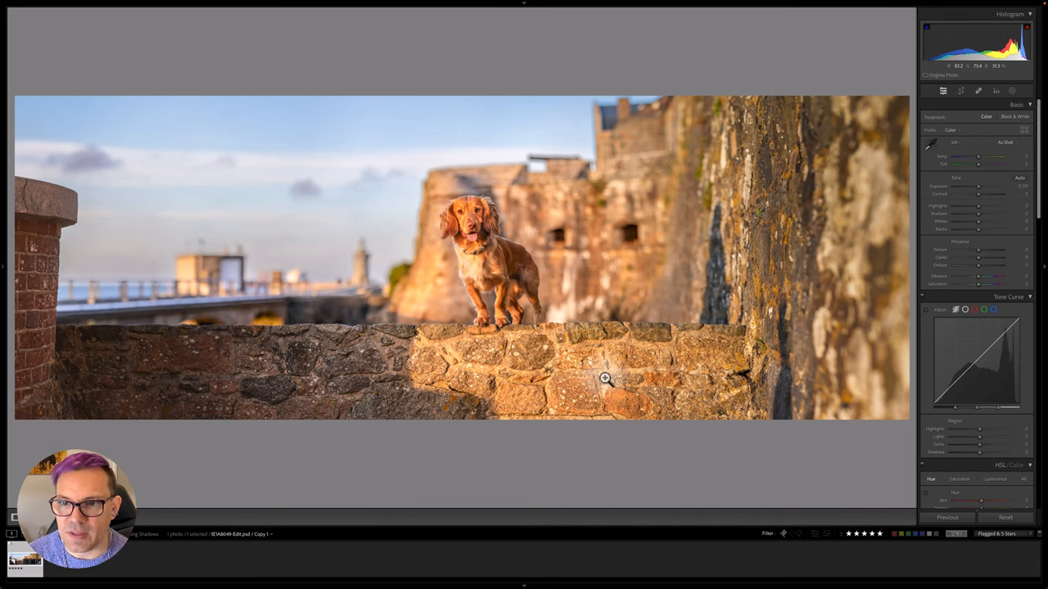
mouse_move(393, 375)
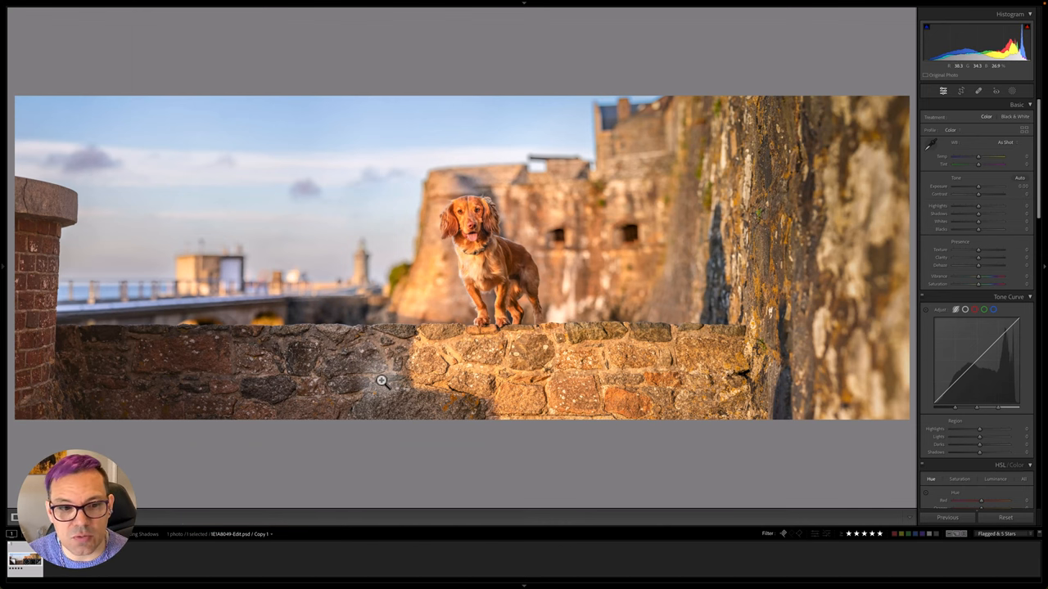
mouse_move(366, 366)
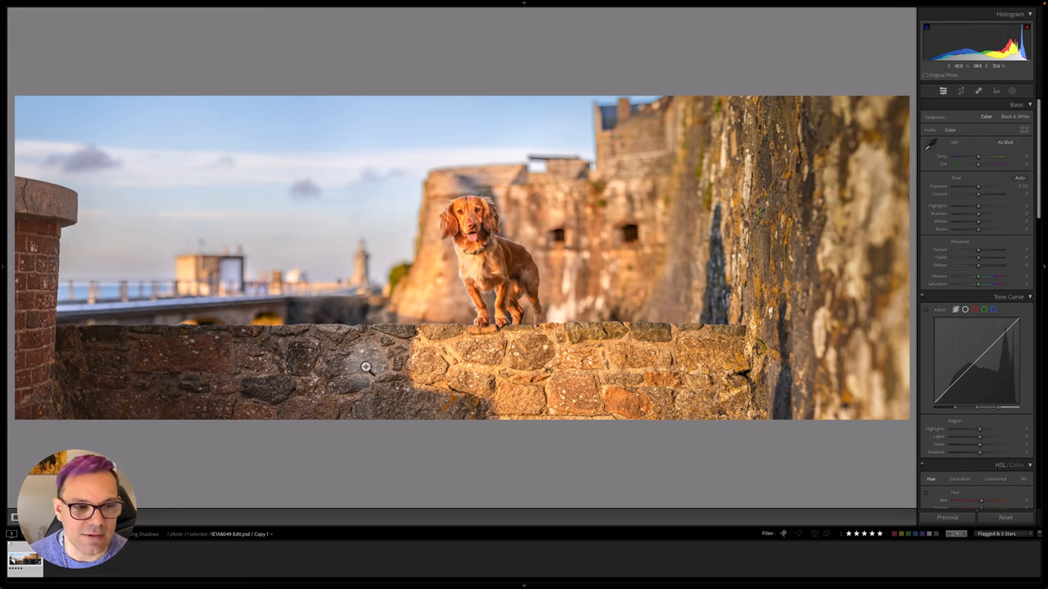
mouse_move(374, 376)
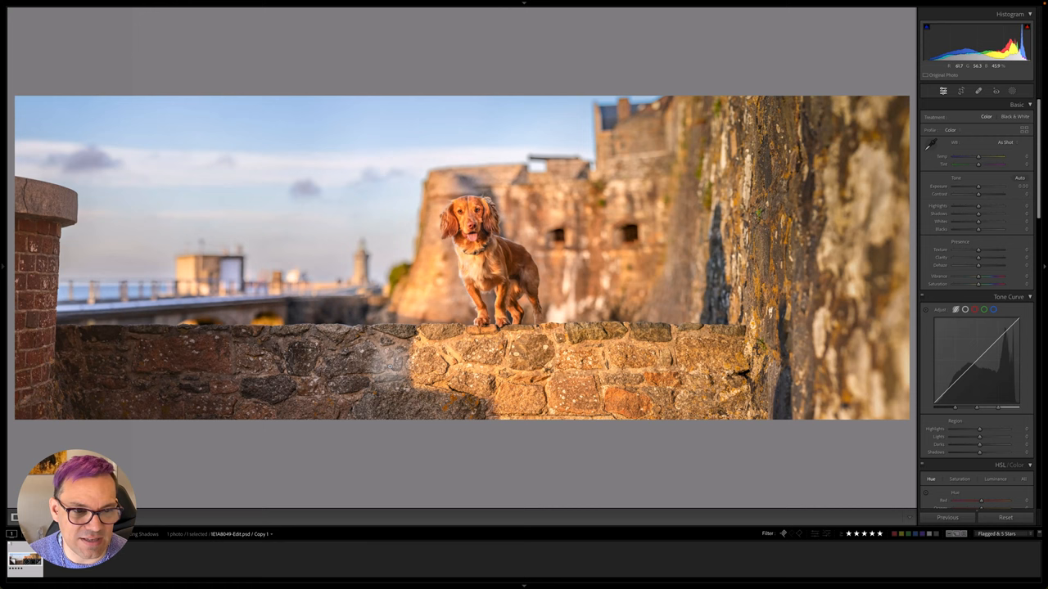
mouse_move(197, 371)
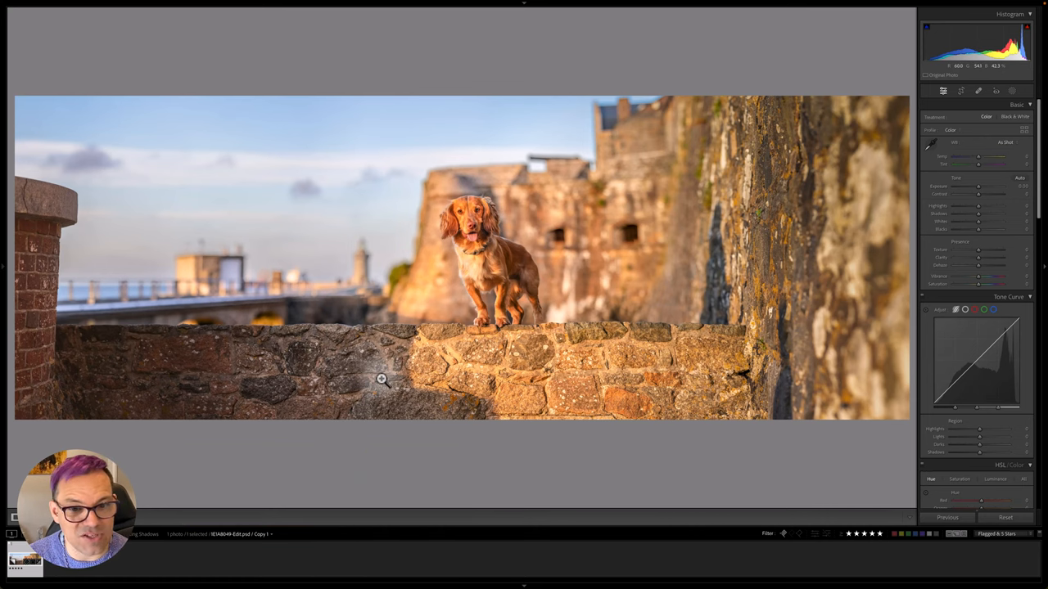
mouse_move(384, 364)
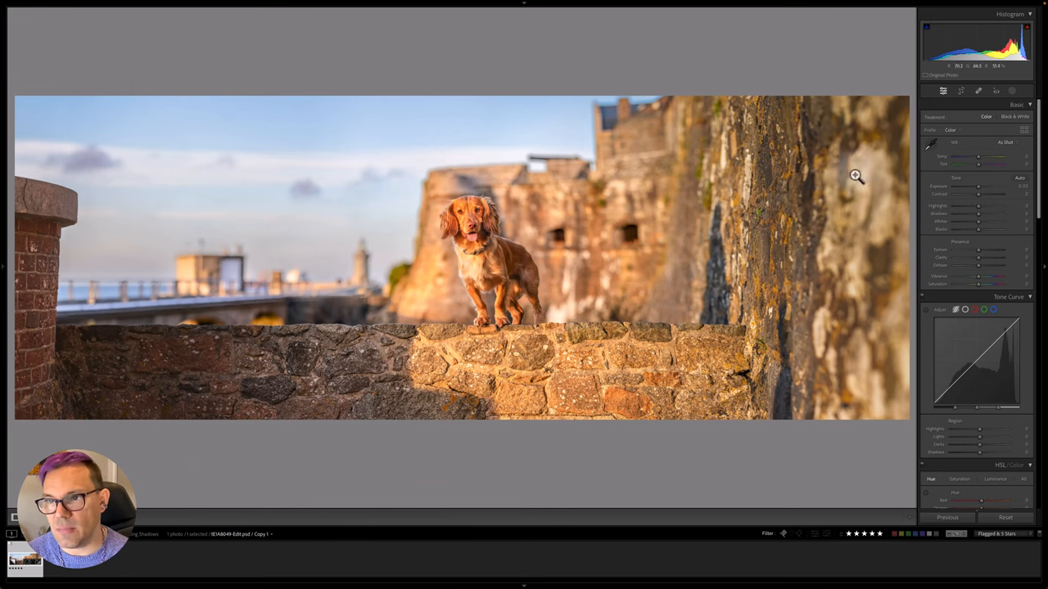
left_click(1012, 91)
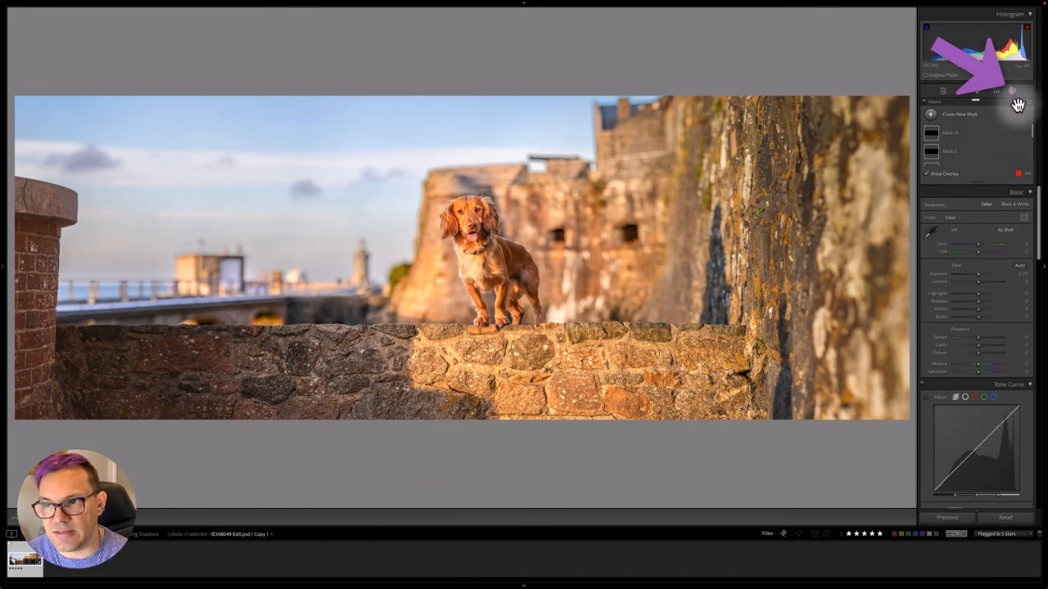
left_click(931, 114)
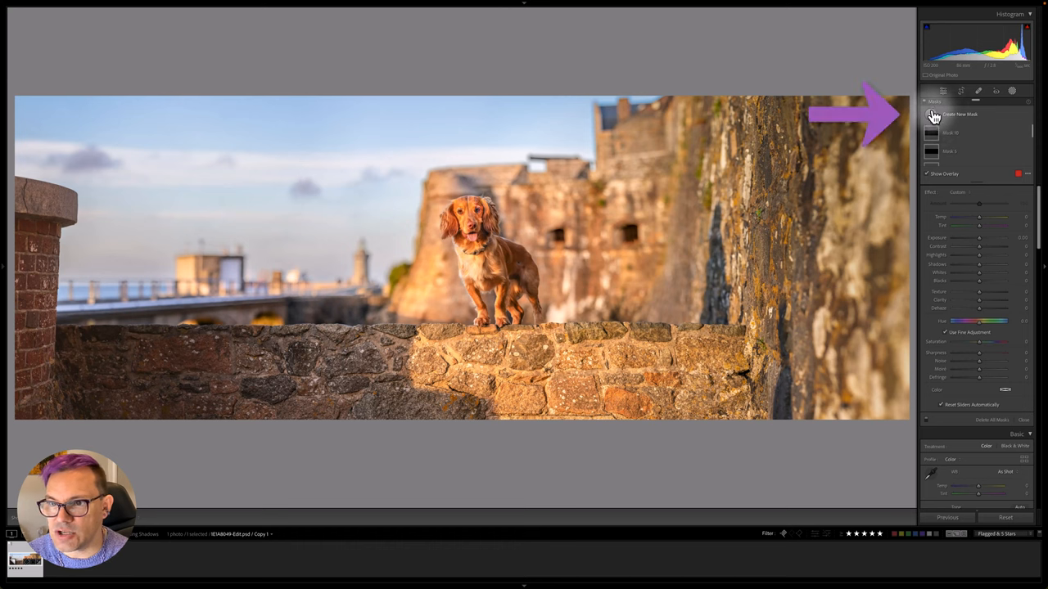
left_click(959, 114)
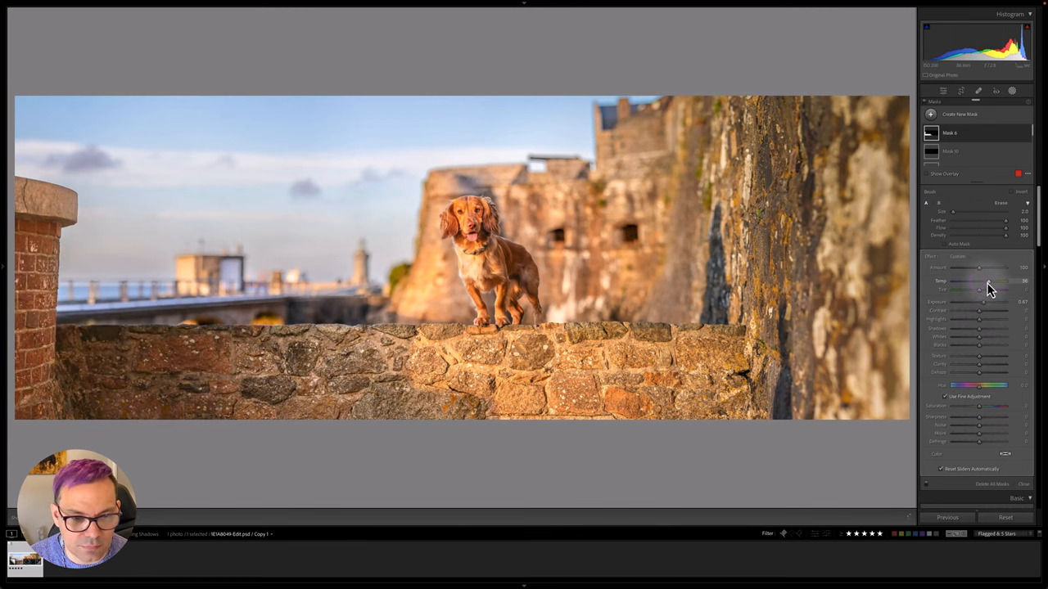
Step: Warm the brushed wall's temperature, adjust its tint, and start another brush mask
left_click_drag(978, 281, 990, 281)
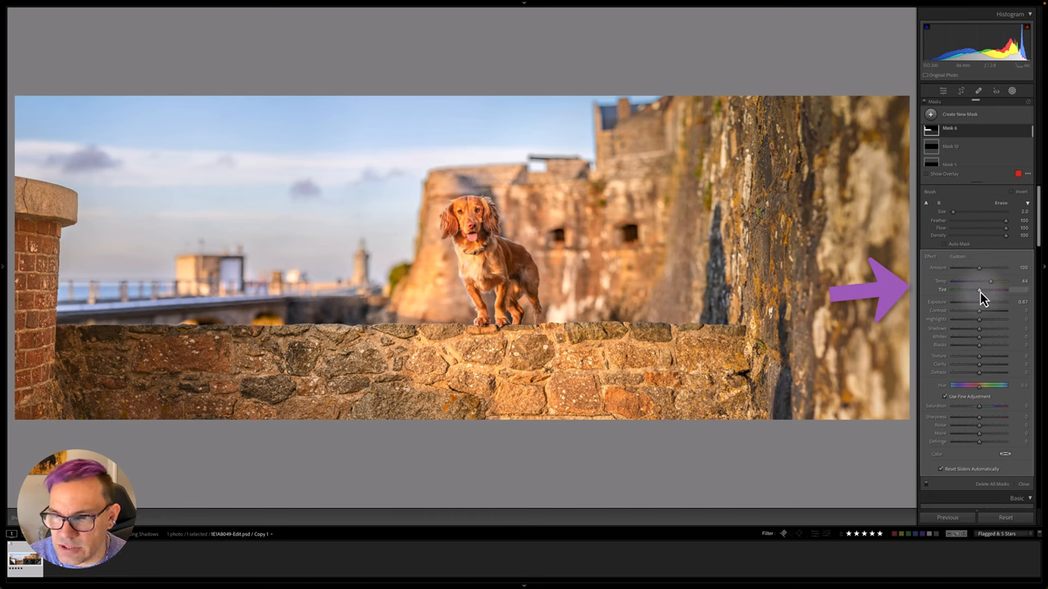
left_click_drag(991, 290, 988, 290)
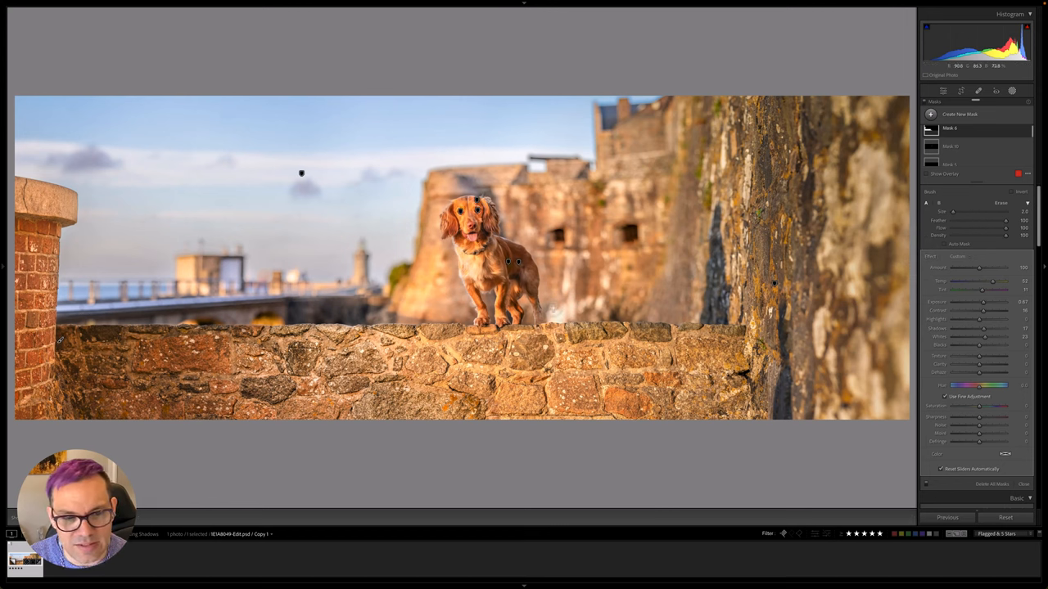
left_click(960, 114)
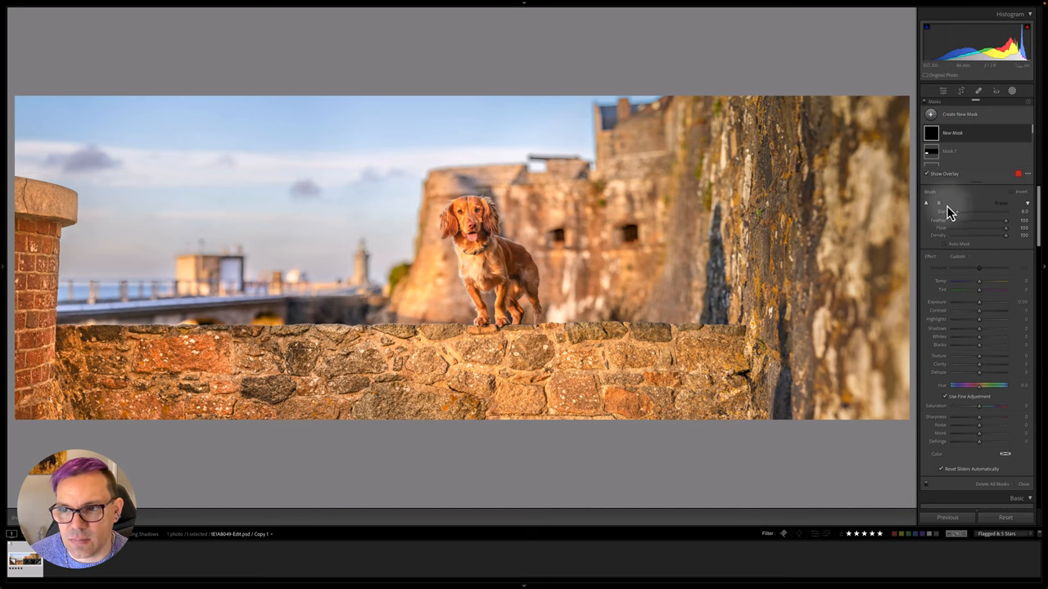
Step: Enable Auto Mask and set the new brush to Temp -31, Tint 45, Exposure -0.59
left_click(946, 244)
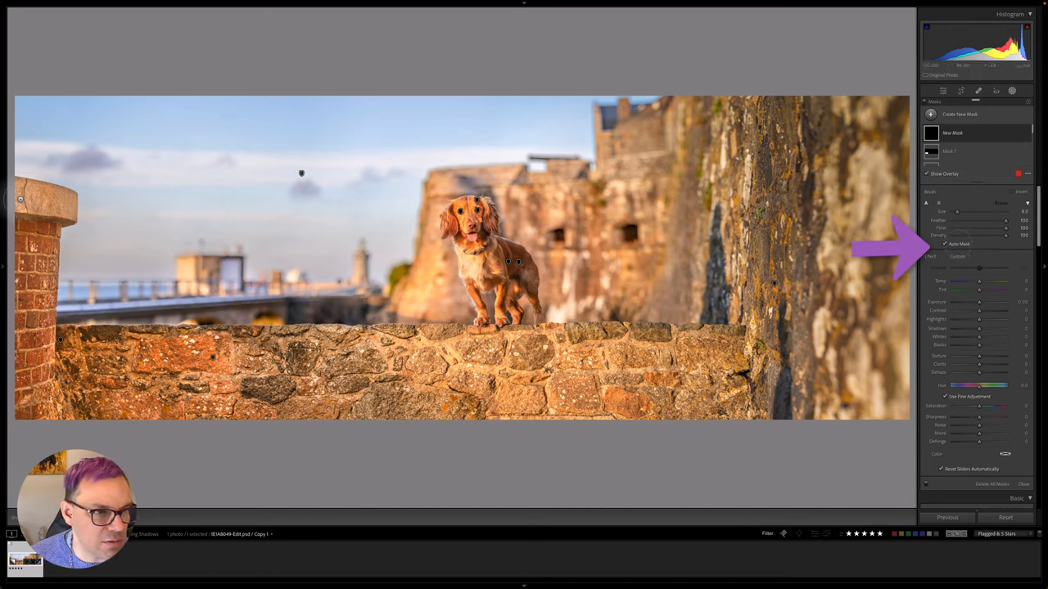
left_click(959, 114)
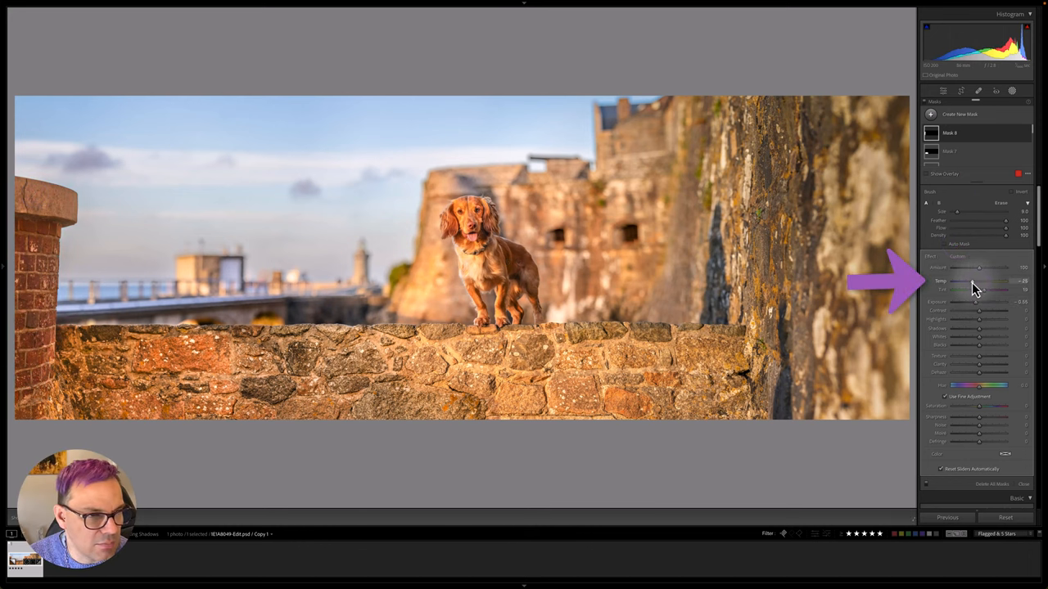
left_click_drag(982, 281, 988, 281)
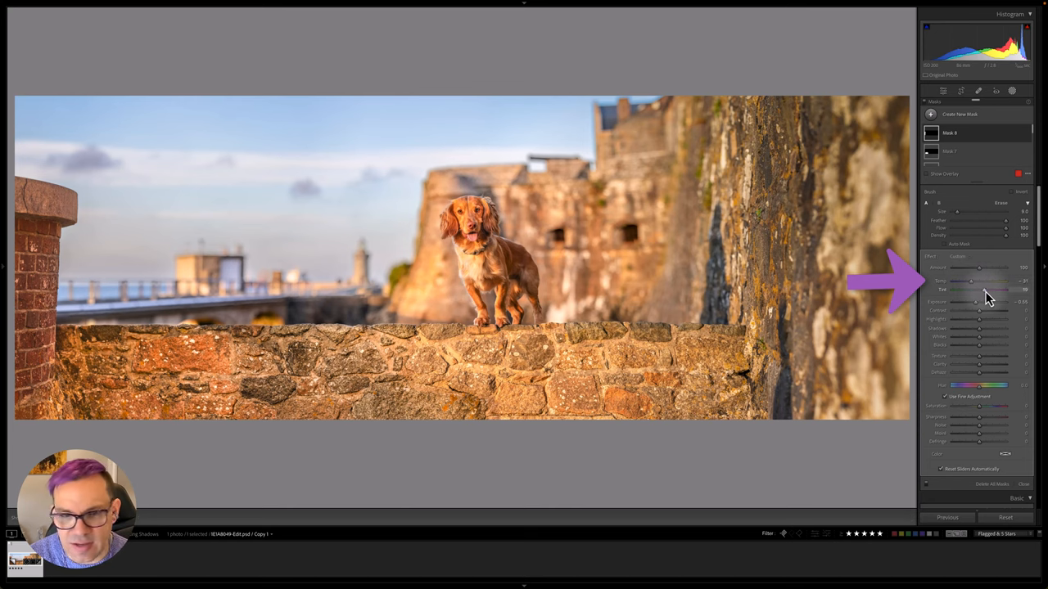
left_click_drag(977, 290, 991, 290)
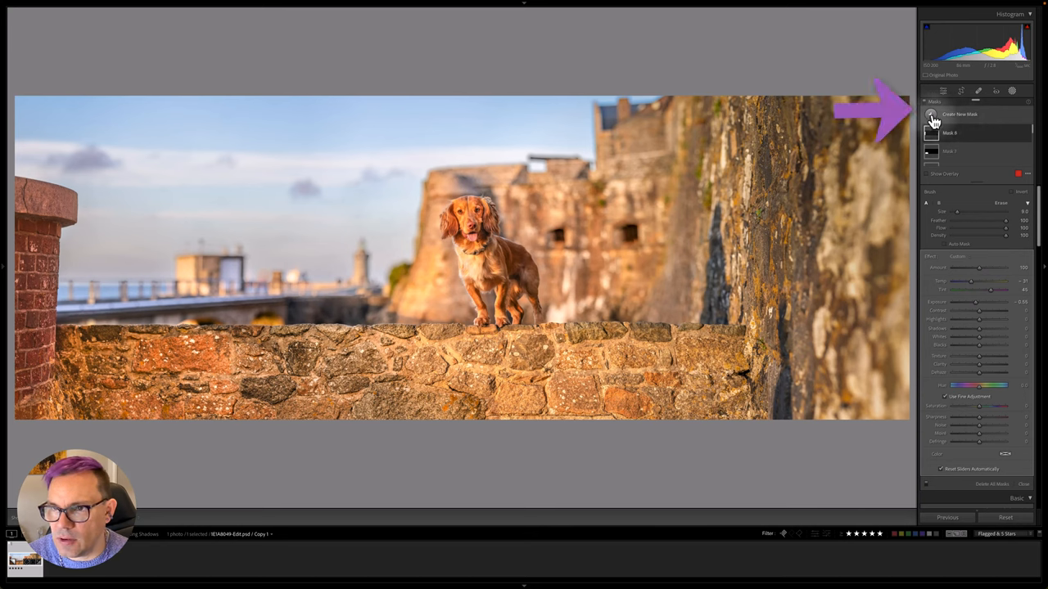
Step: Select Mask 7 and shift the Tint of the wall-brightening mask
left_click(960, 114)
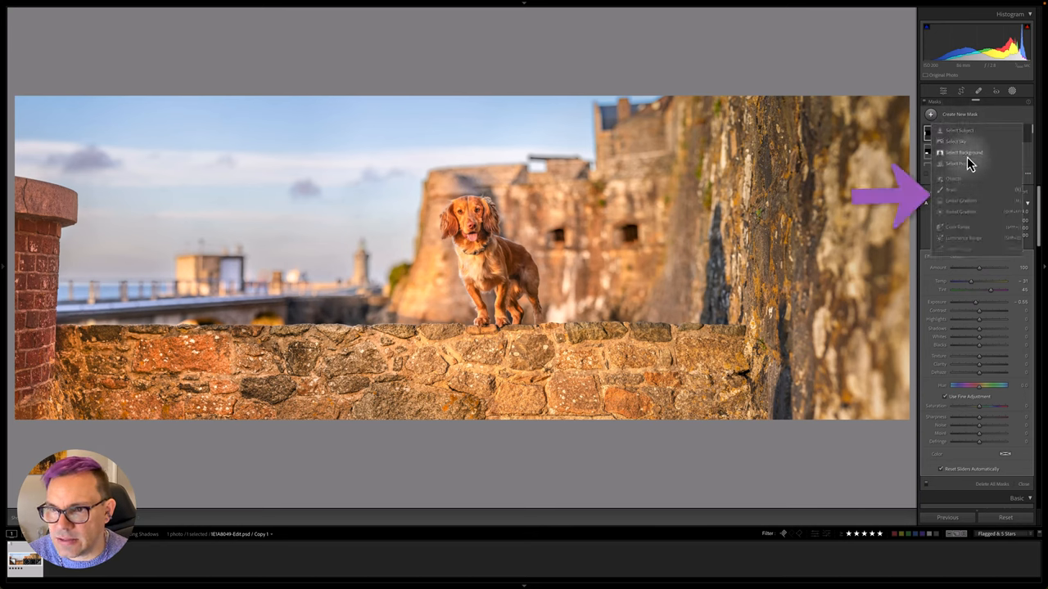
left_click(954, 178)
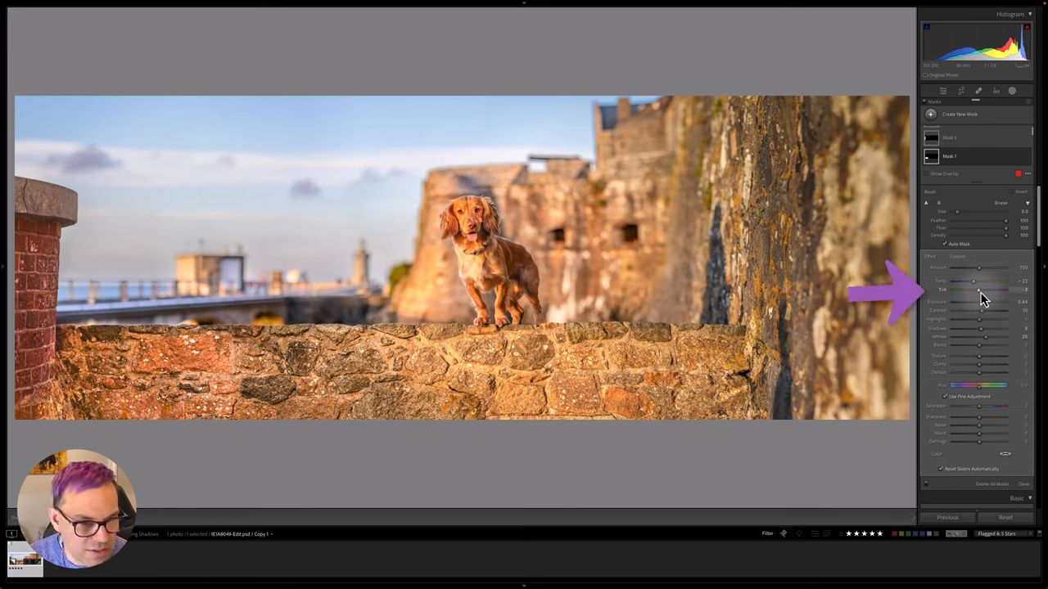
left_click_drag(974, 290, 986, 290)
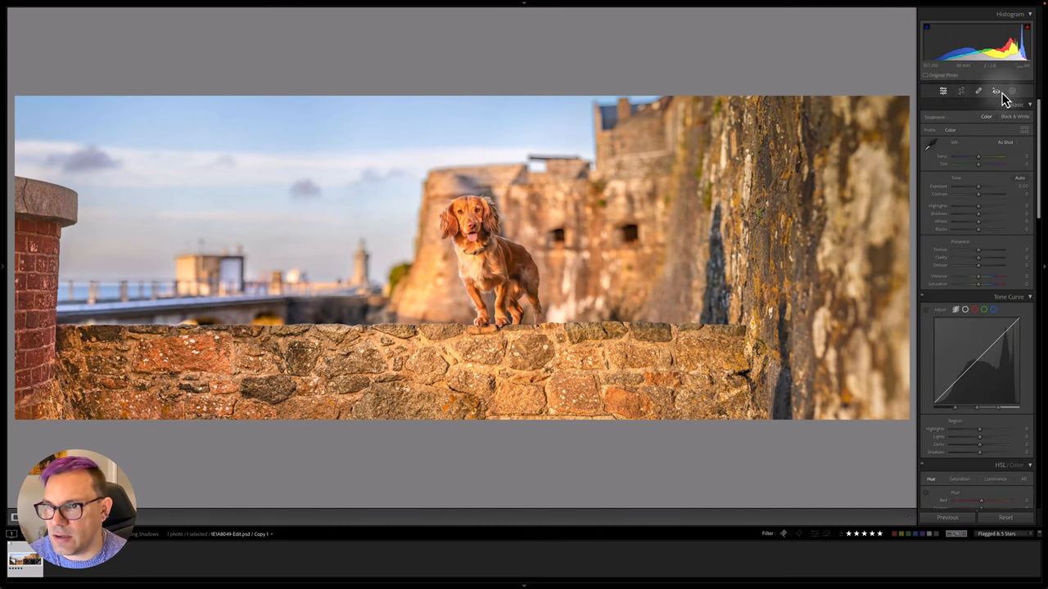
Step: Add a linear gradient over the lower wall and subtract the dog via Select Subject
left_click(996, 91)
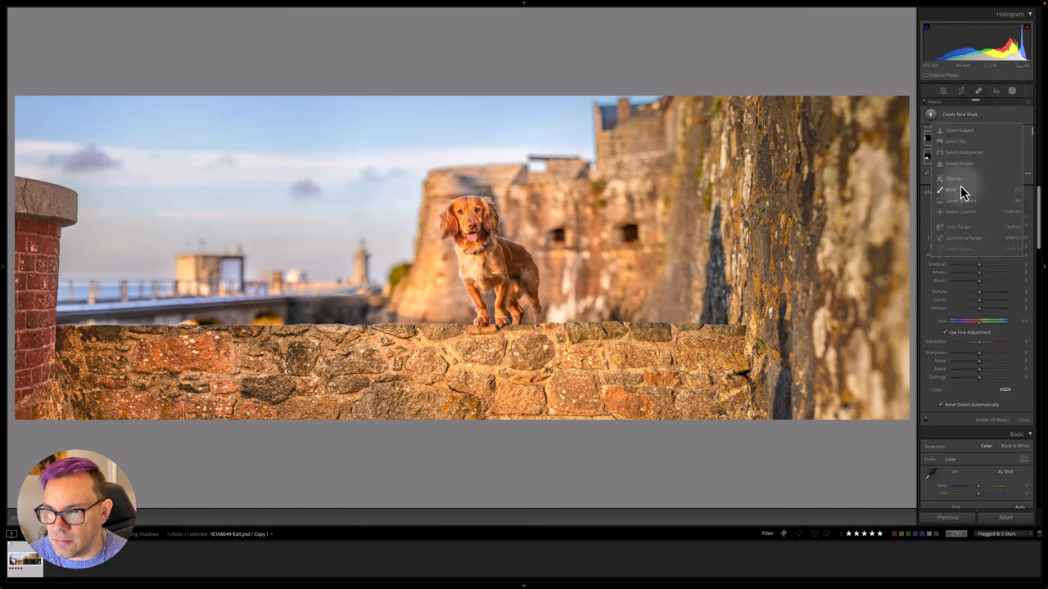
left_click(960, 200)
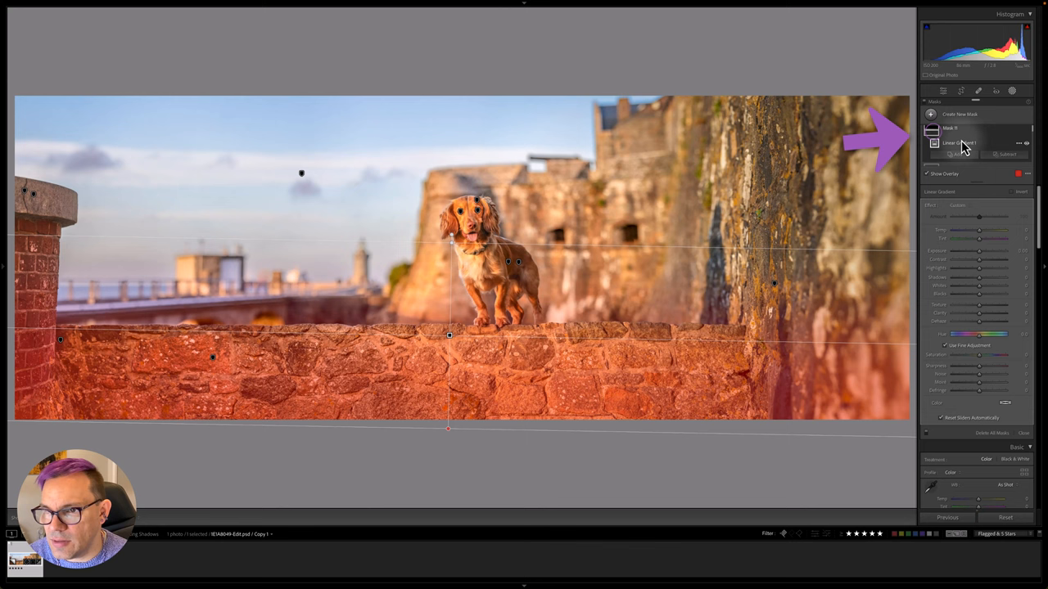
left_click(1007, 154)
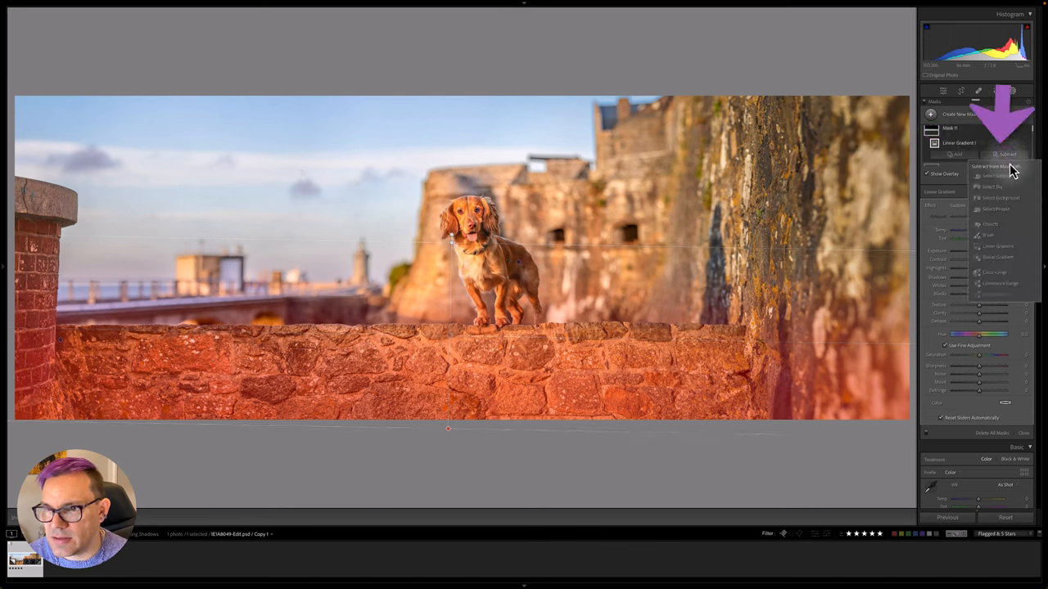
left_click(992, 176)
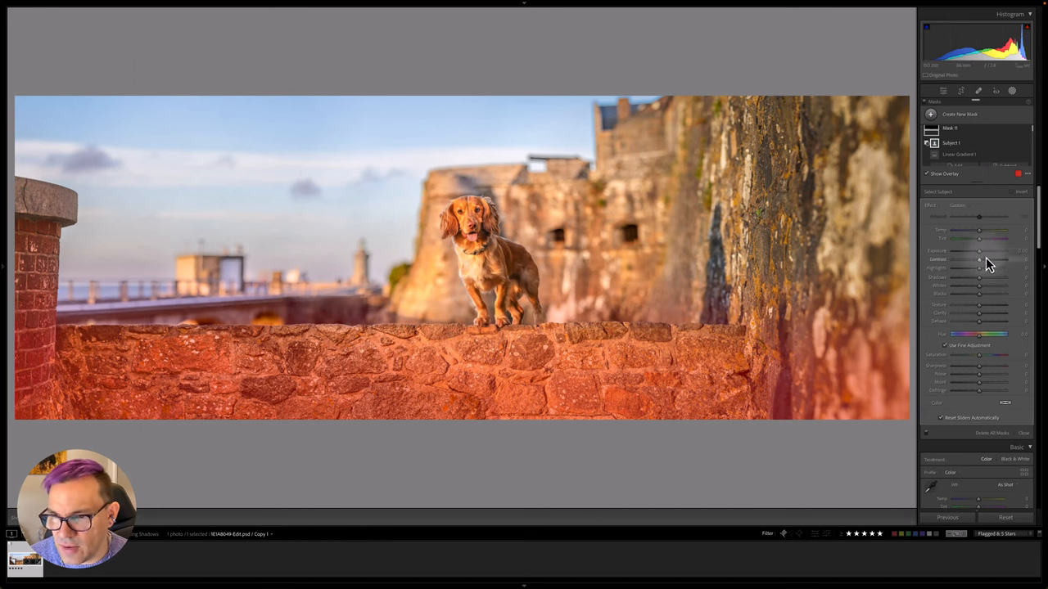
Step: Set the gradient mask's Exposure to 1.00 and Contrast to 13
left_click_drag(978, 250, 994, 250)
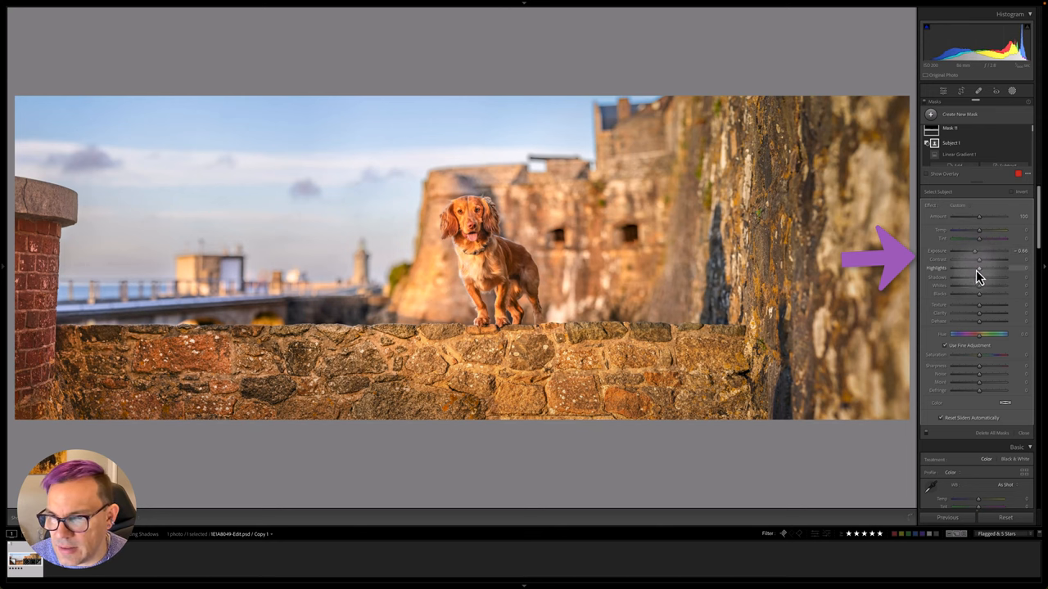
left_click_drag(977, 260, 990, 259)
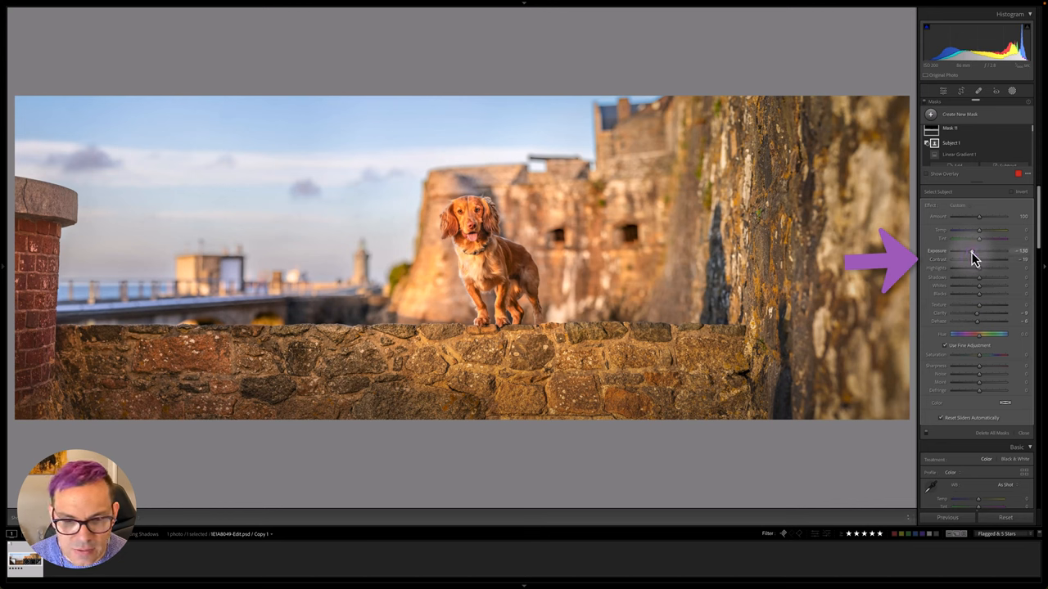
left_click_drag(990, 251, 979, 250)
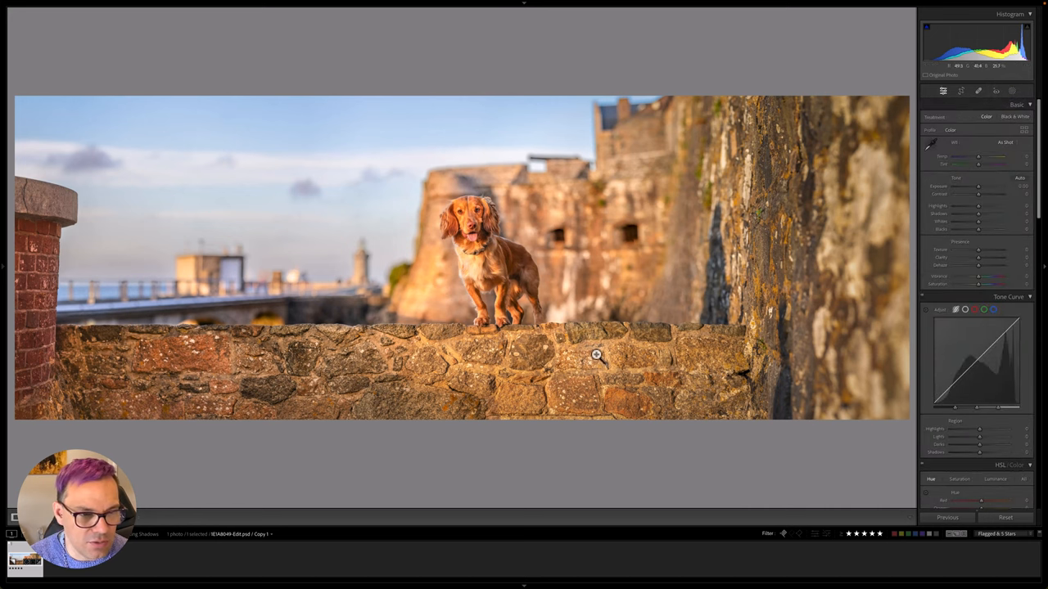
mouse_move(439, 388)
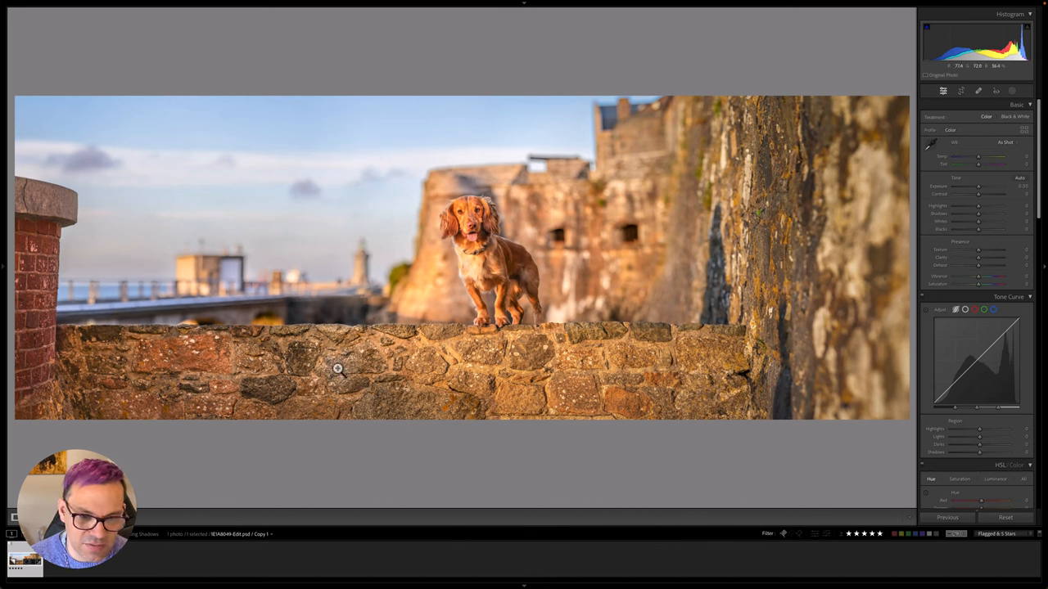
mouse_move(583, 366)
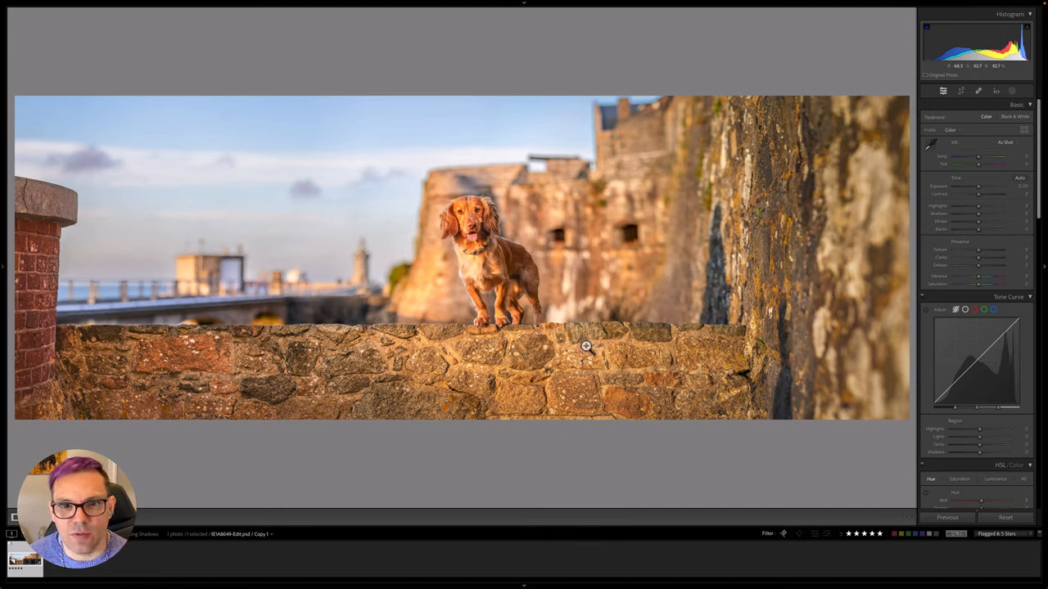
Step: Reopen the Masking panel to list the photo's existing masks
left_click(961, 90)
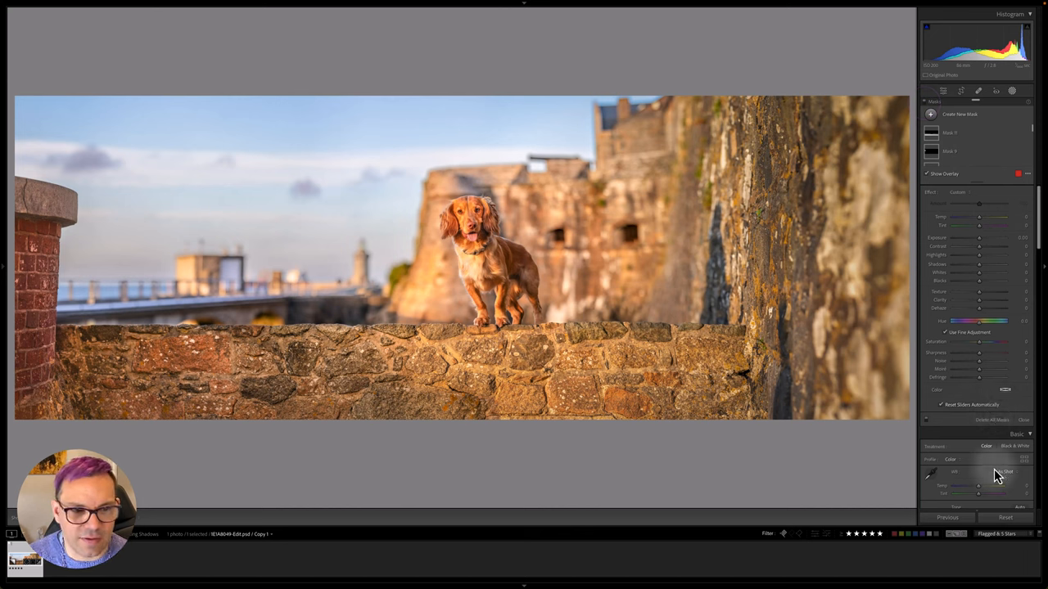
mouse_move(925, 365)
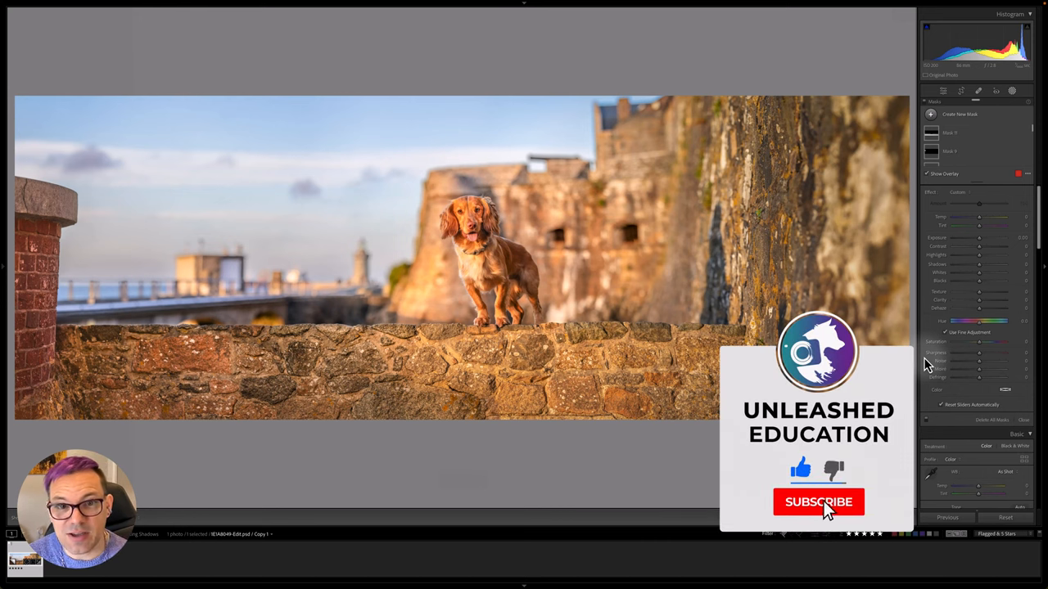
left_click(818, 502)
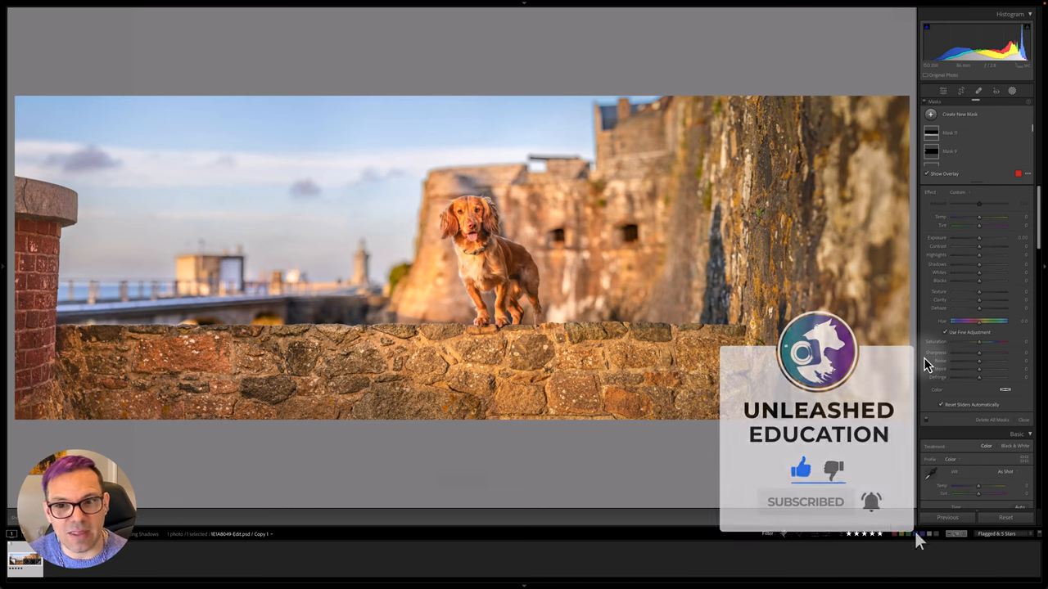